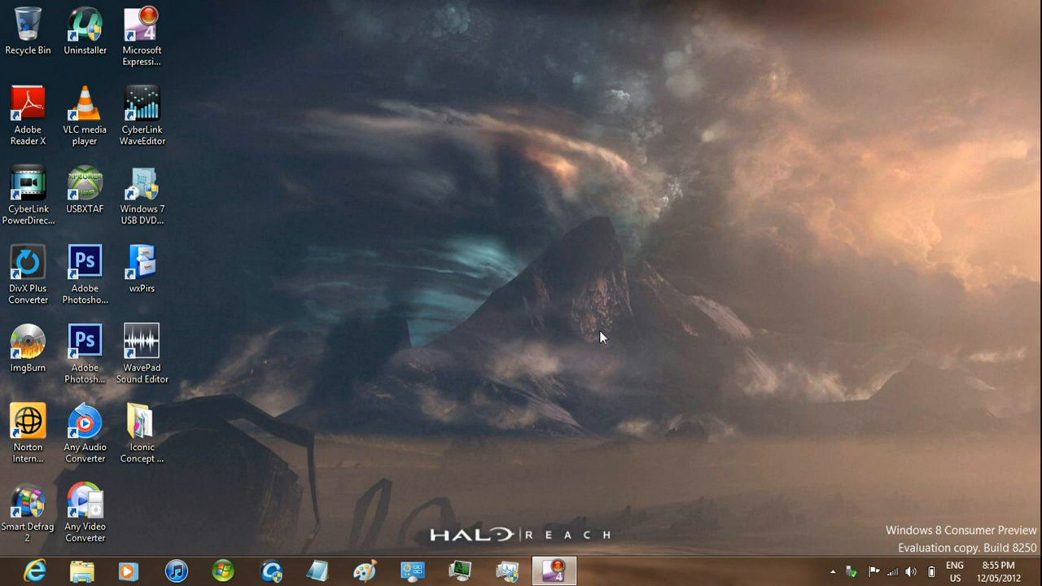
- Copy Produce.wmv from Removable Disk (G:) into the Downloads folder
left_click(81, 570)
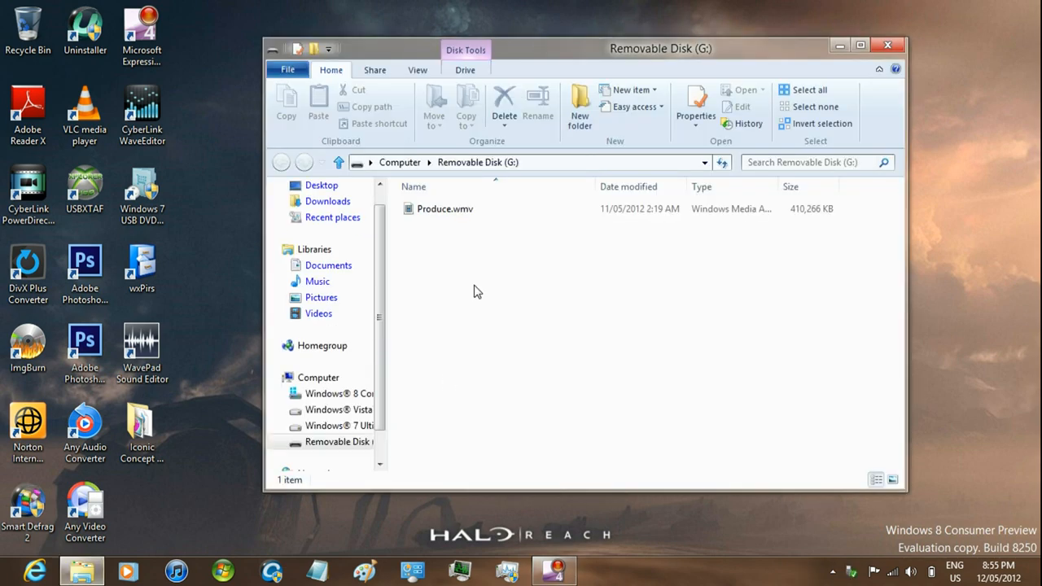
left_click_drag(445, 209, 325, 212)
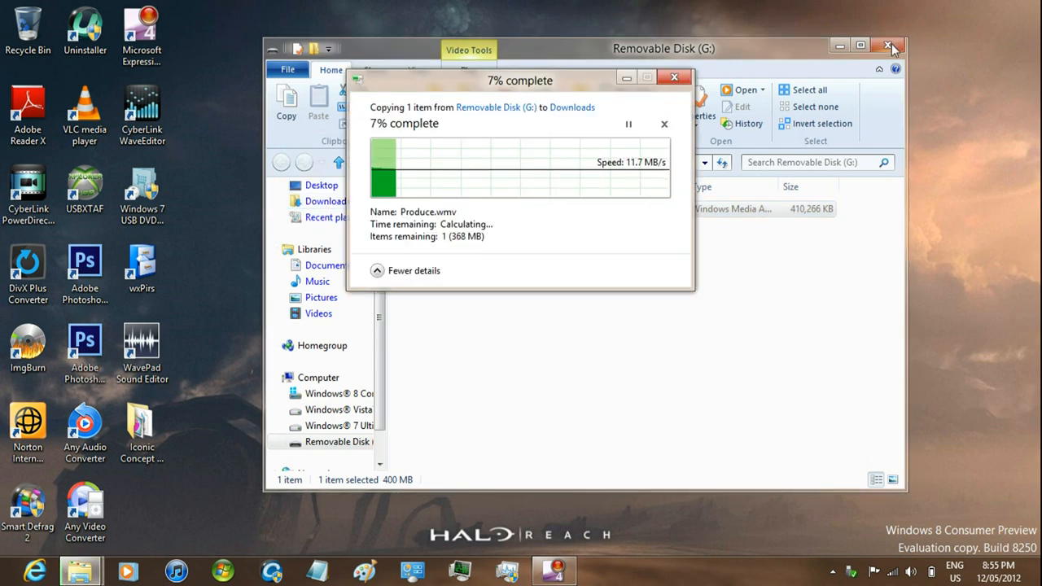
- Close the Removable Disk Explorer window while the copy continues
left_click(888, 46)
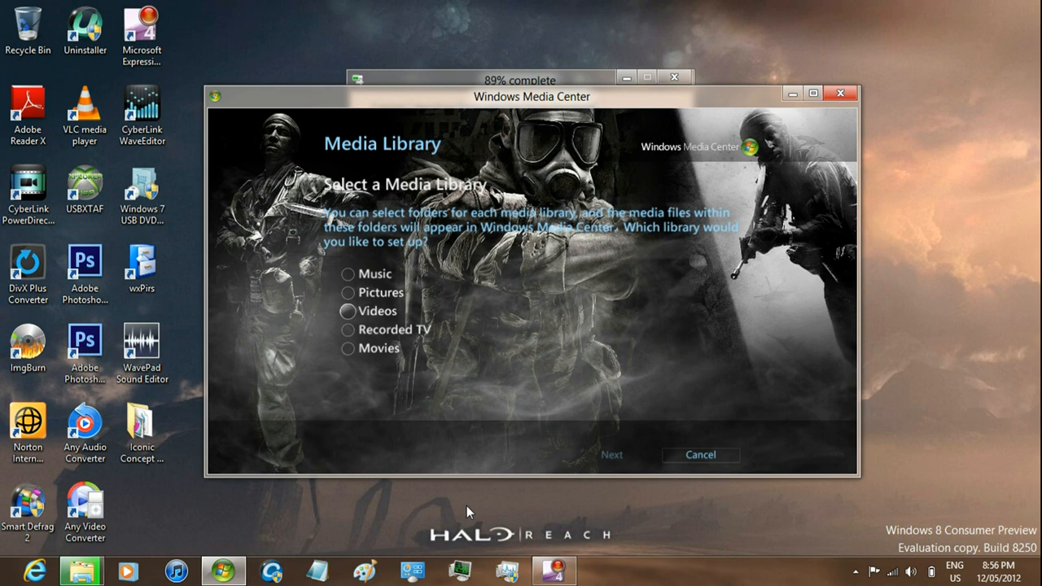
- Pick the Videos library and add folders from this computer
left_click(348, 311)
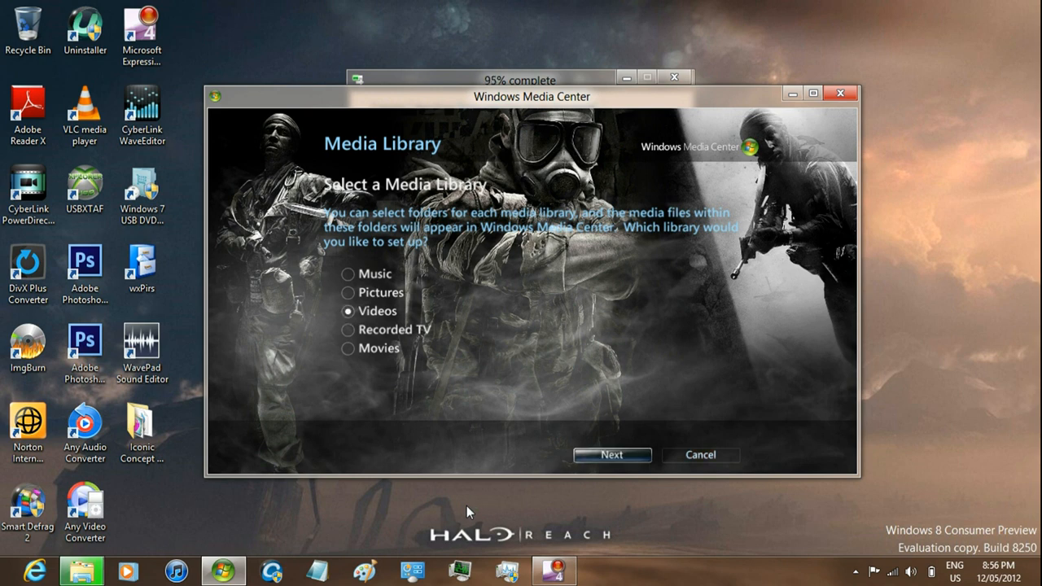
left_click(612, 454)
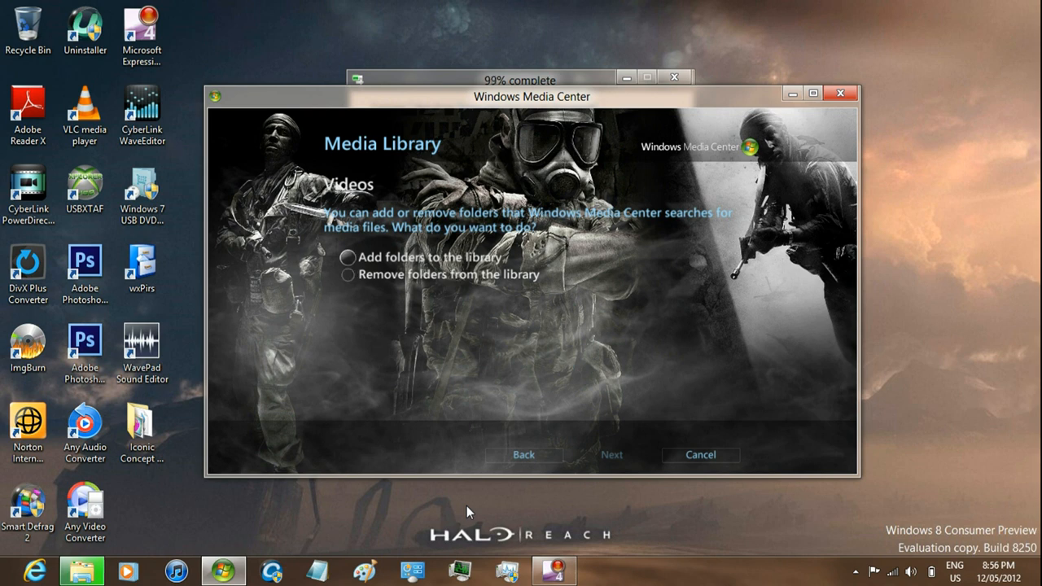
left_click(611, 454)
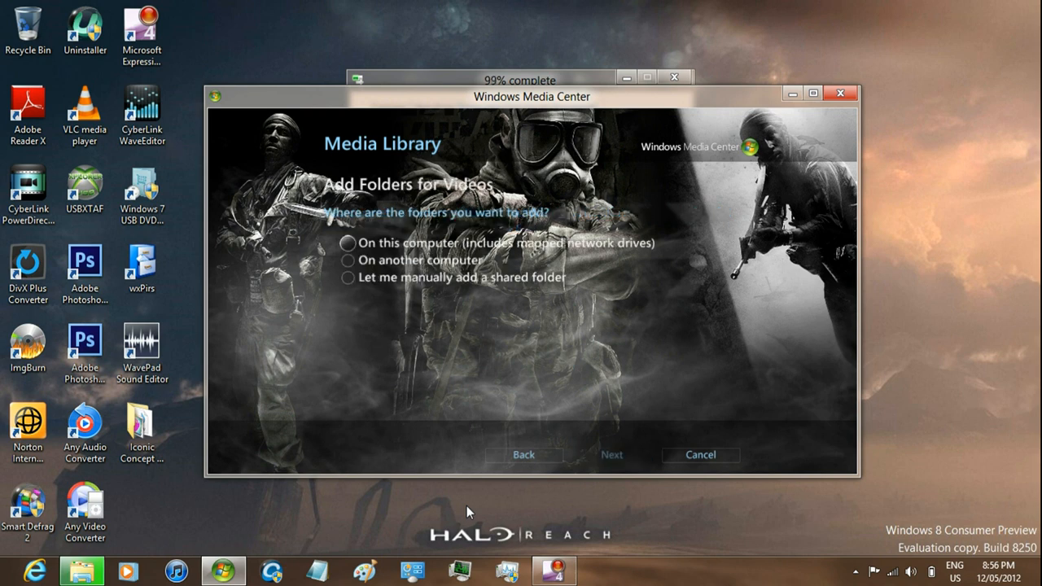
left_click(348, 243)
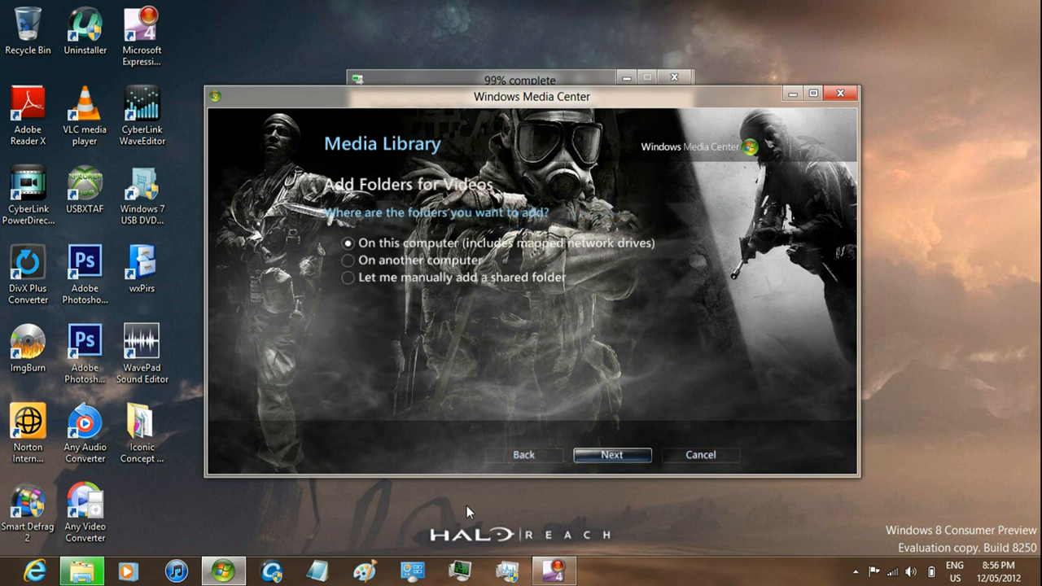
left_click(611, 454)
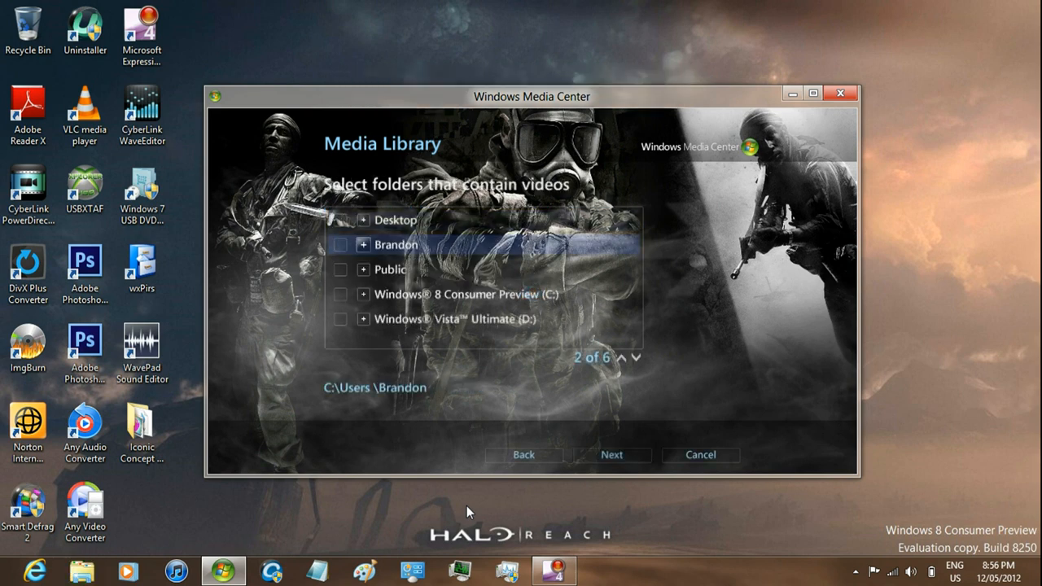
- Select Downloads with its sub-folders, confirm the locations, finish, and dismiss the update notice
left_click(363, 244)
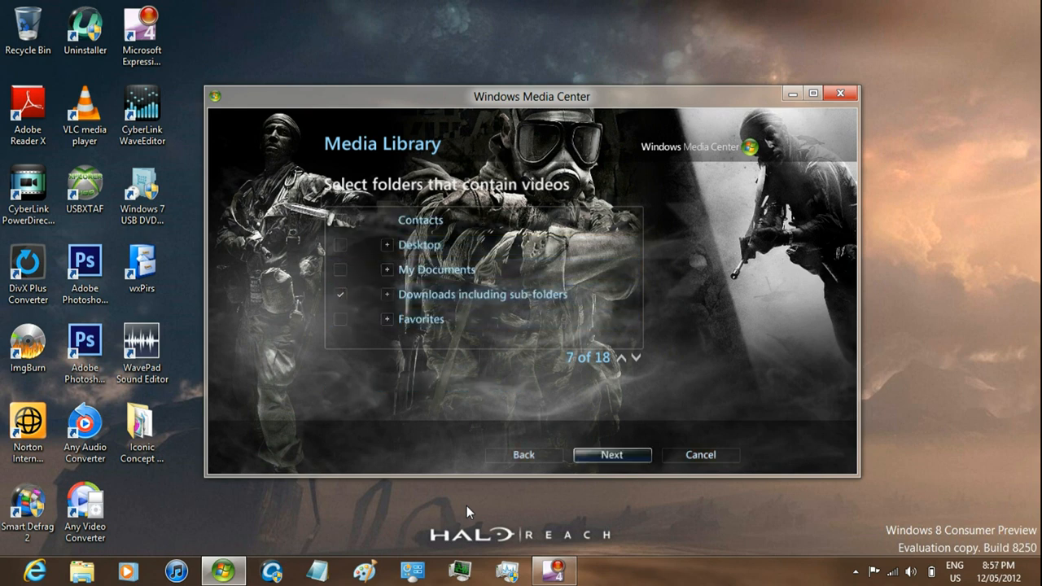
left_click(611, 454)
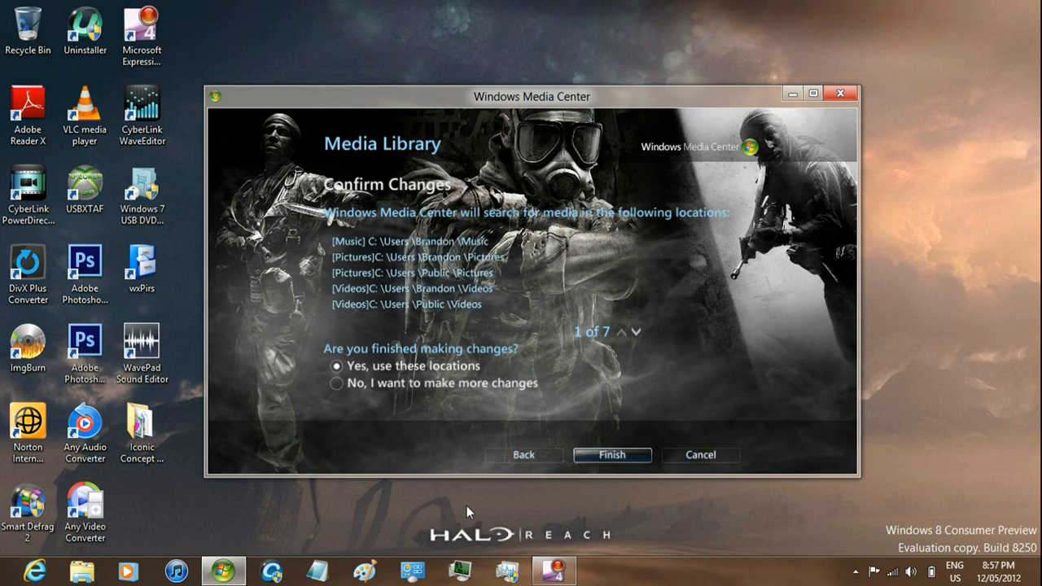
left_click(611, 454)
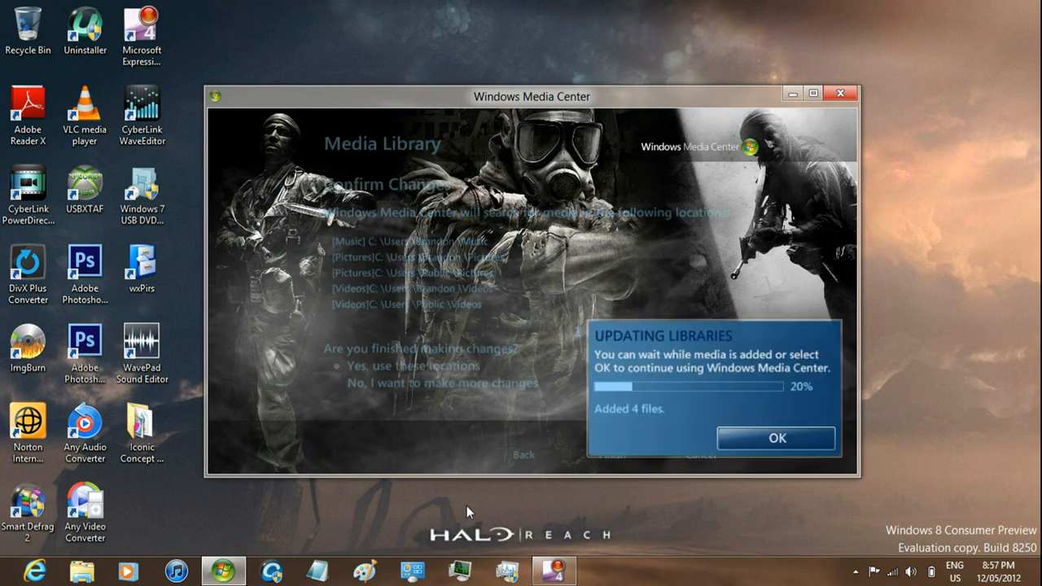
left_click(773, 438)
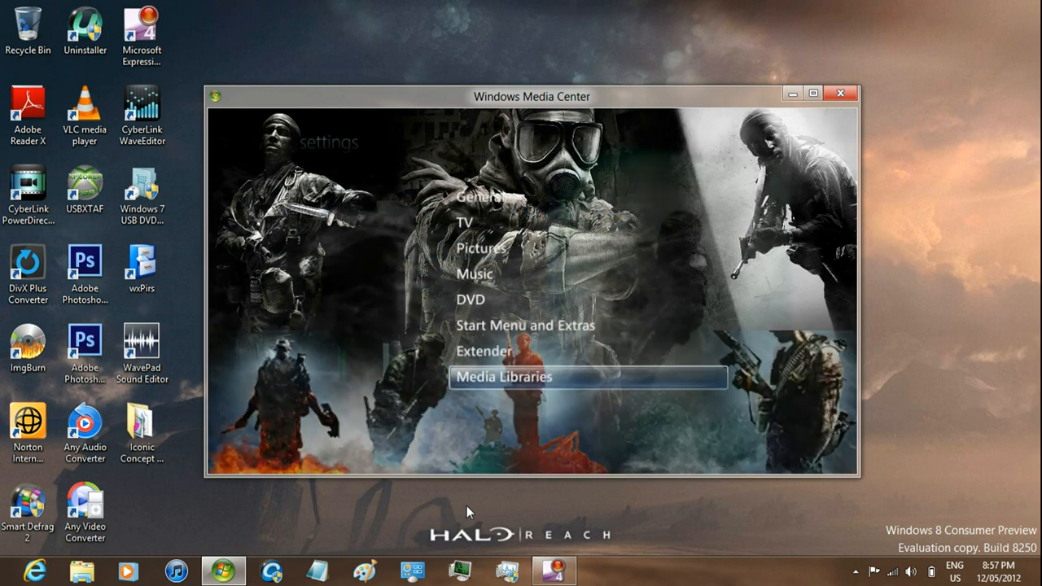